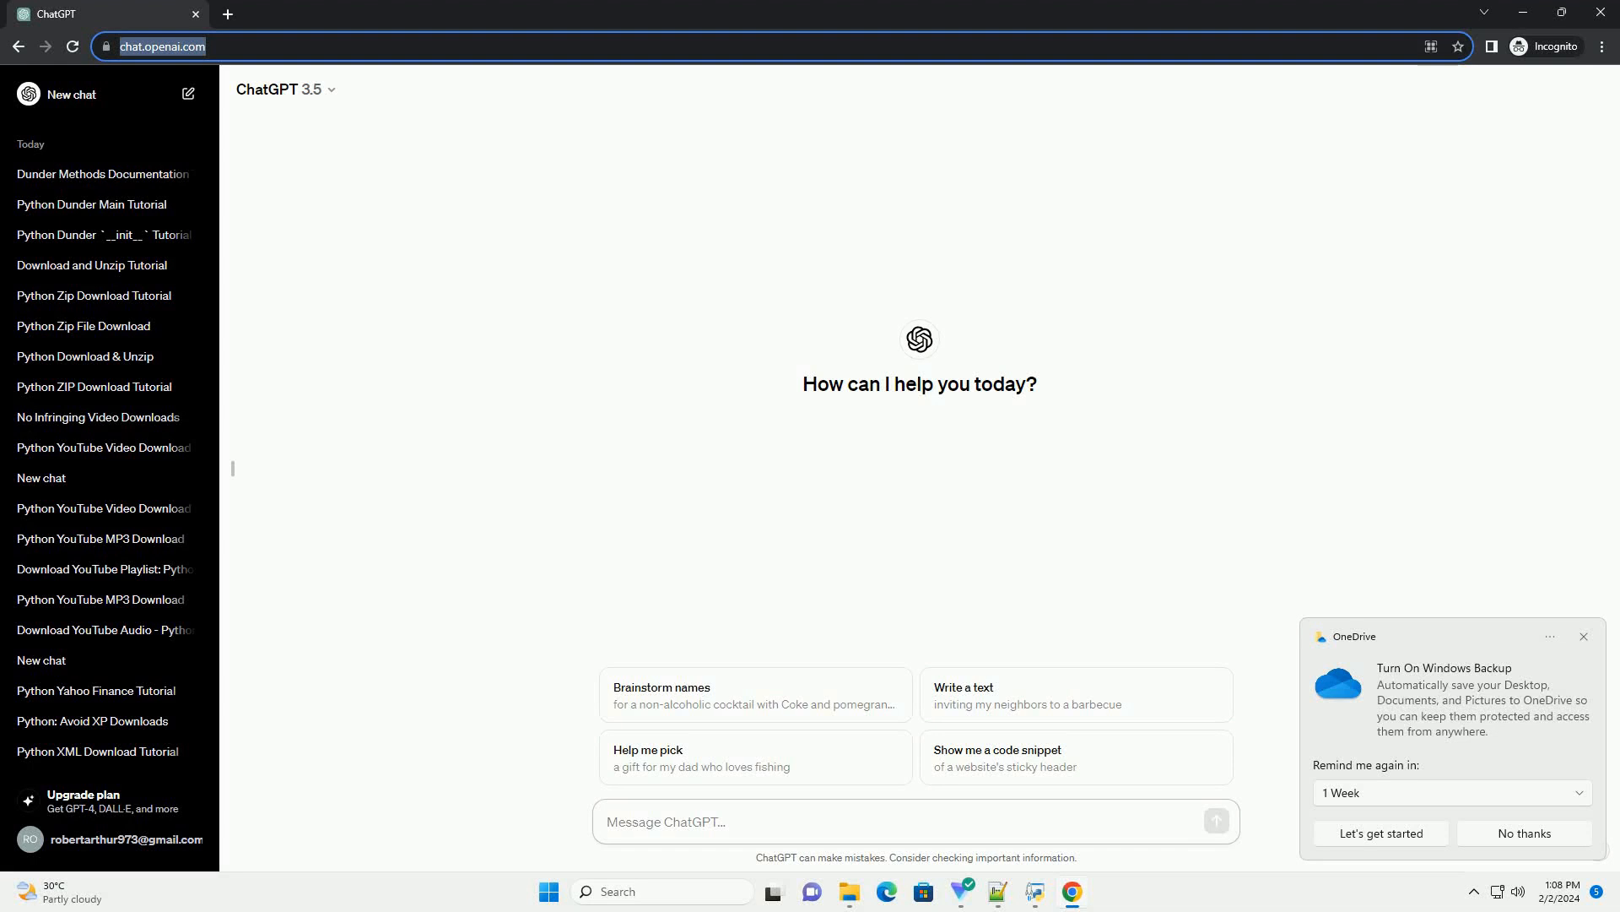
- Ask ChatGPT for a tutorial on Python's __name__ attribute with code examples
{"action": "left_click", "coordinate": [914, 821]}
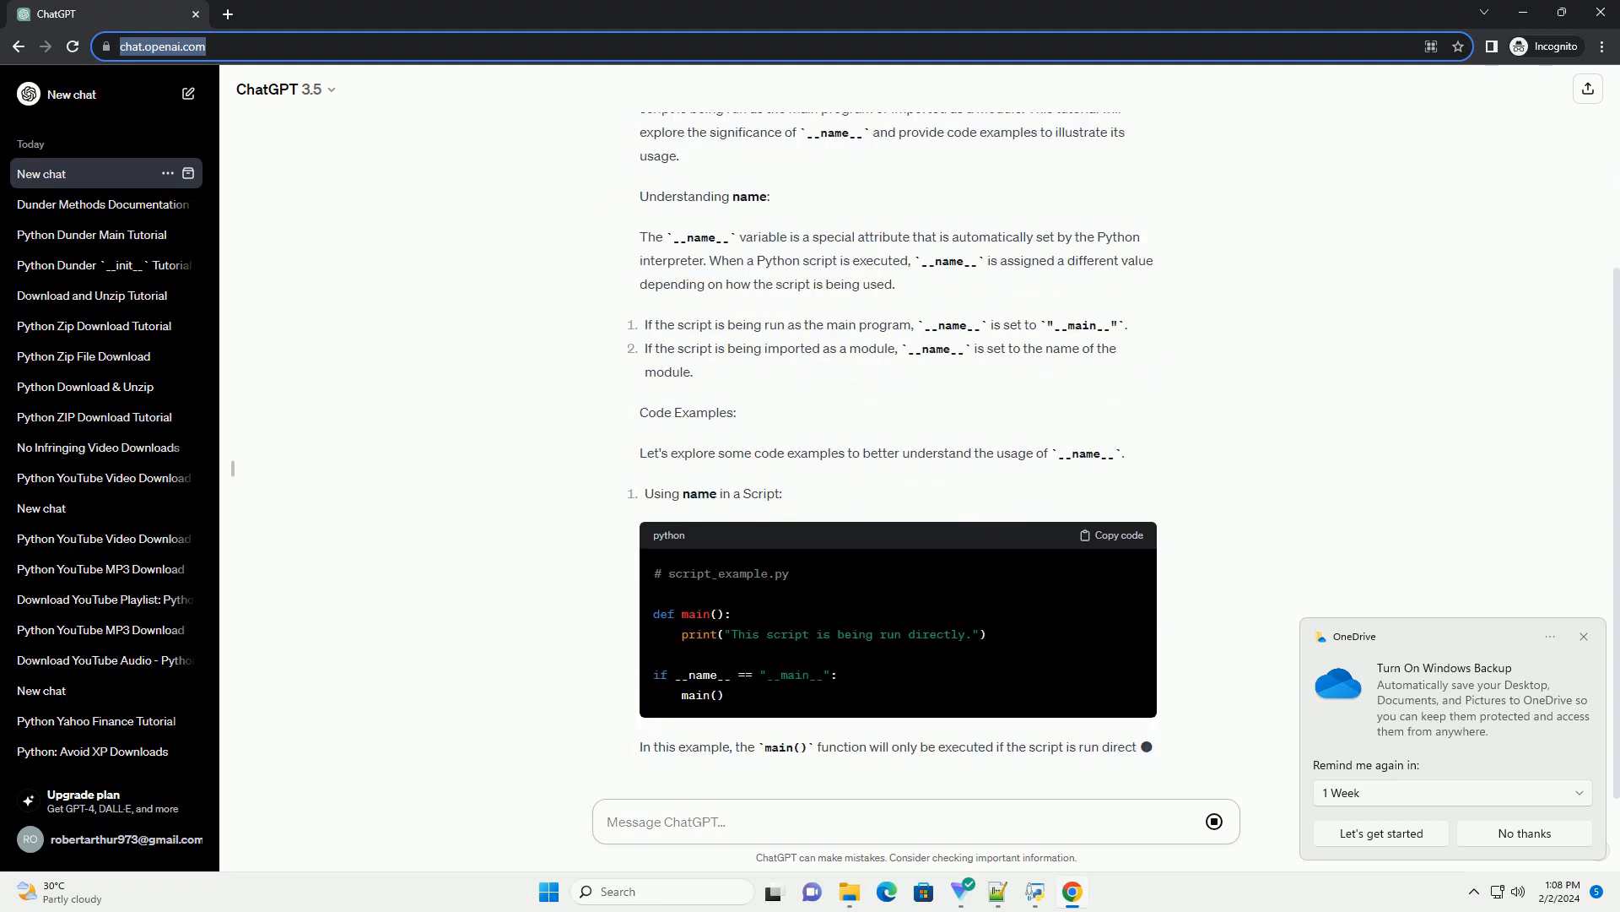
- Follow the response through the module example, benefits list and conclusion as it finishes
{"action": "scroll", "scroll_direction": "down", "scroll_amount": 3}
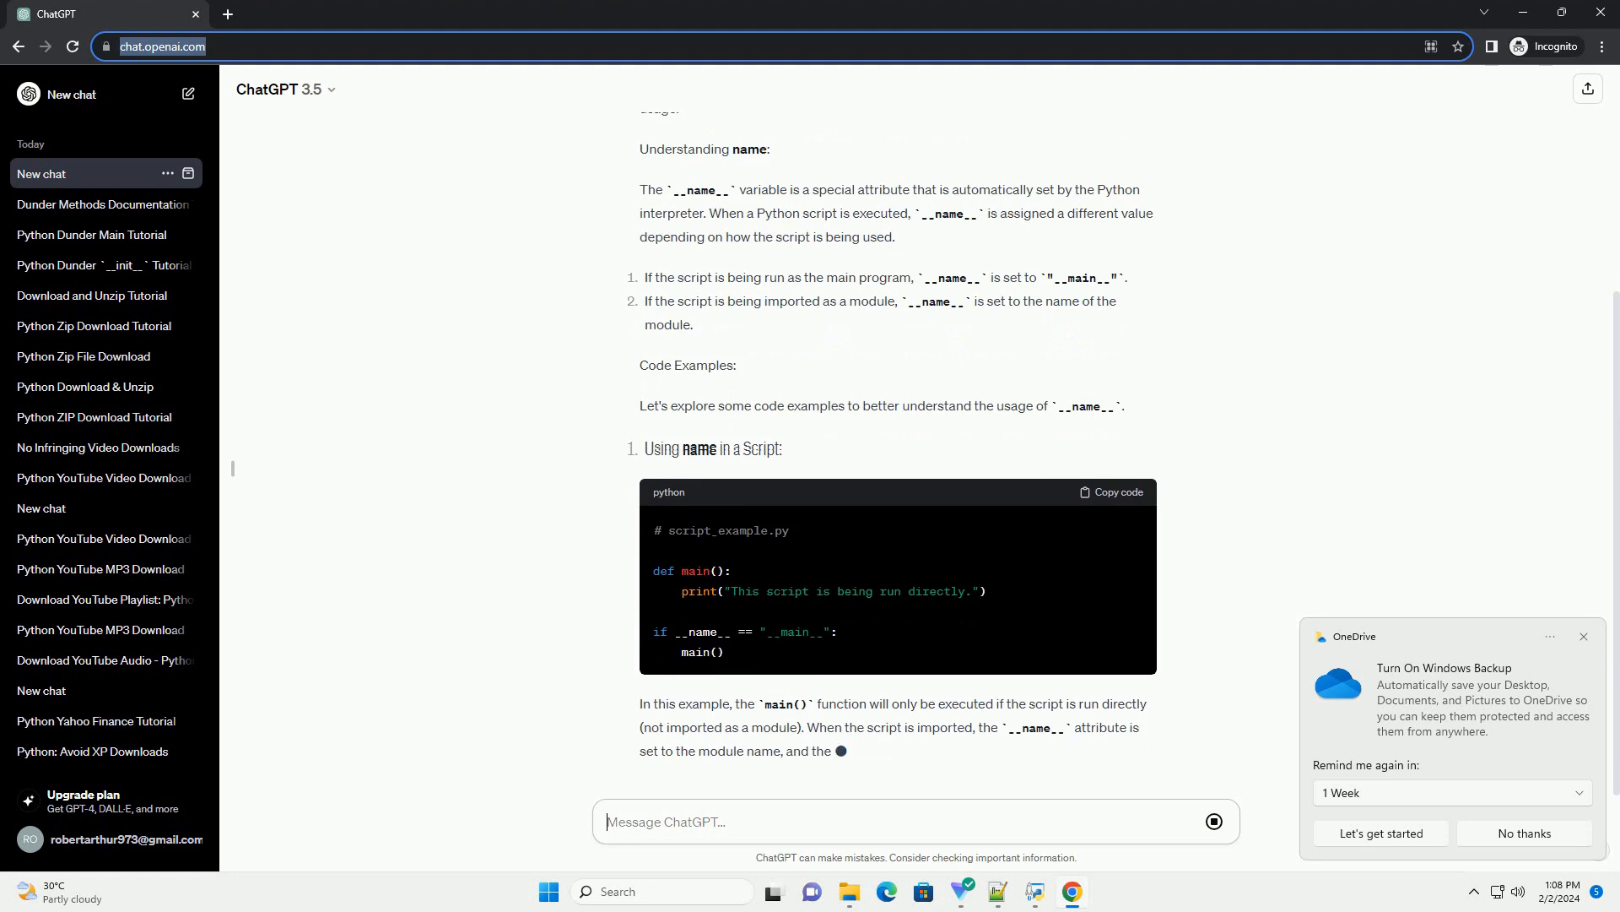
{"action": "scroll", "scroll_direction": "down", "scroll_amount": 3}
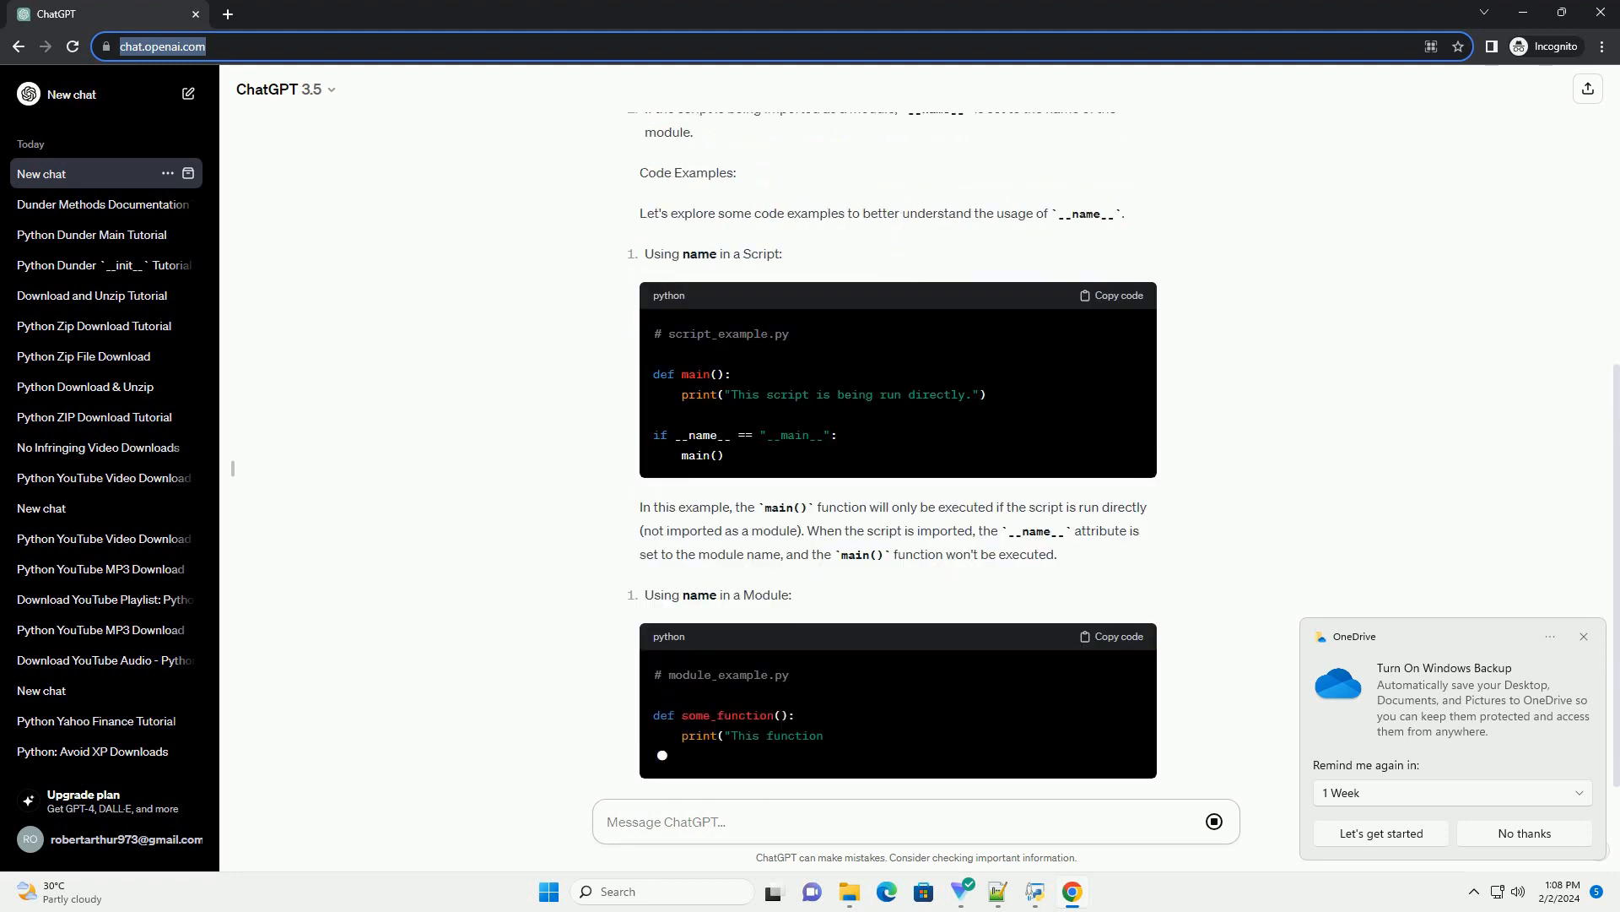
{"action": "scroll", "scroll_direction": "up", "scroll_amount": 3}
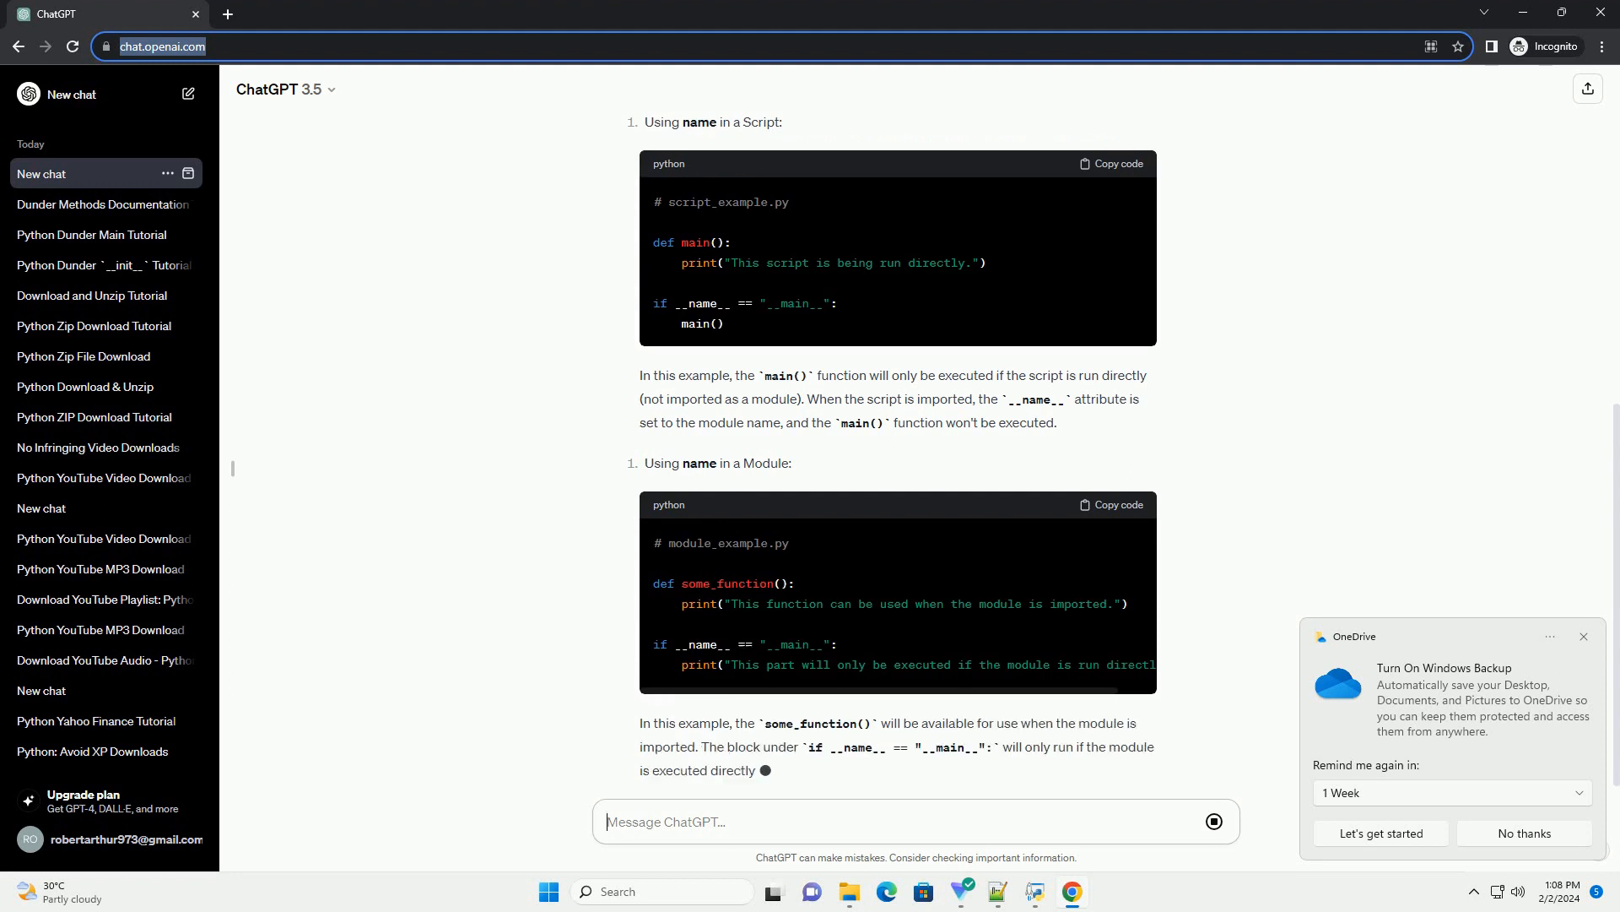
{"action": "scroll", "scroll_direction": "down", "scroll_amount": 3}
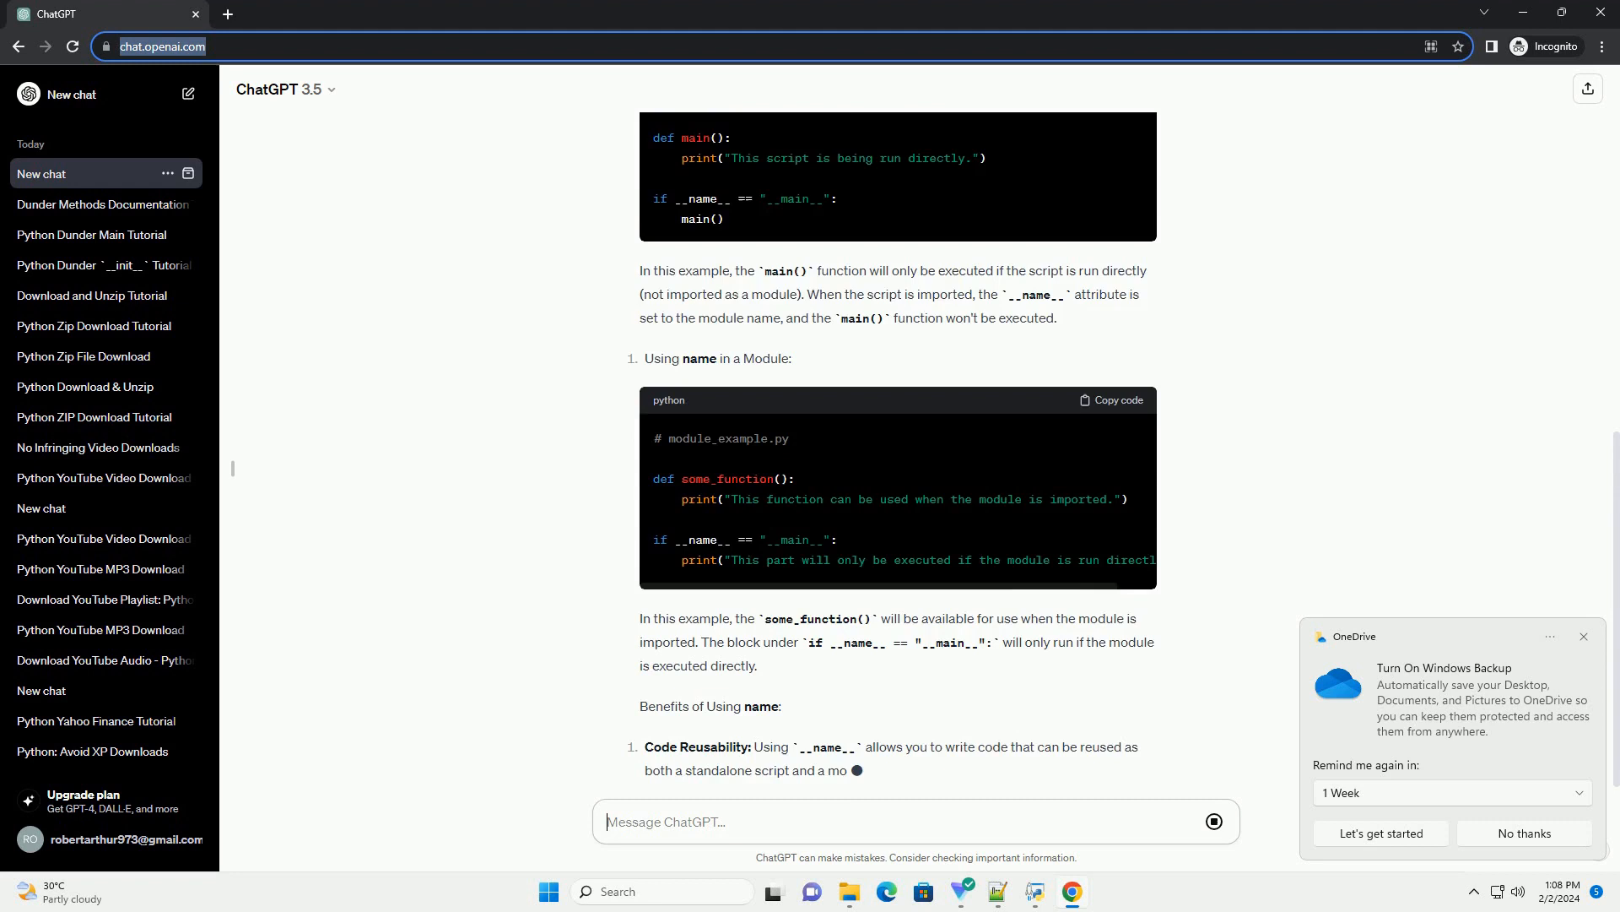
{"action": "scroll", "scroll_direction": "down", "scroll_amount": 3}
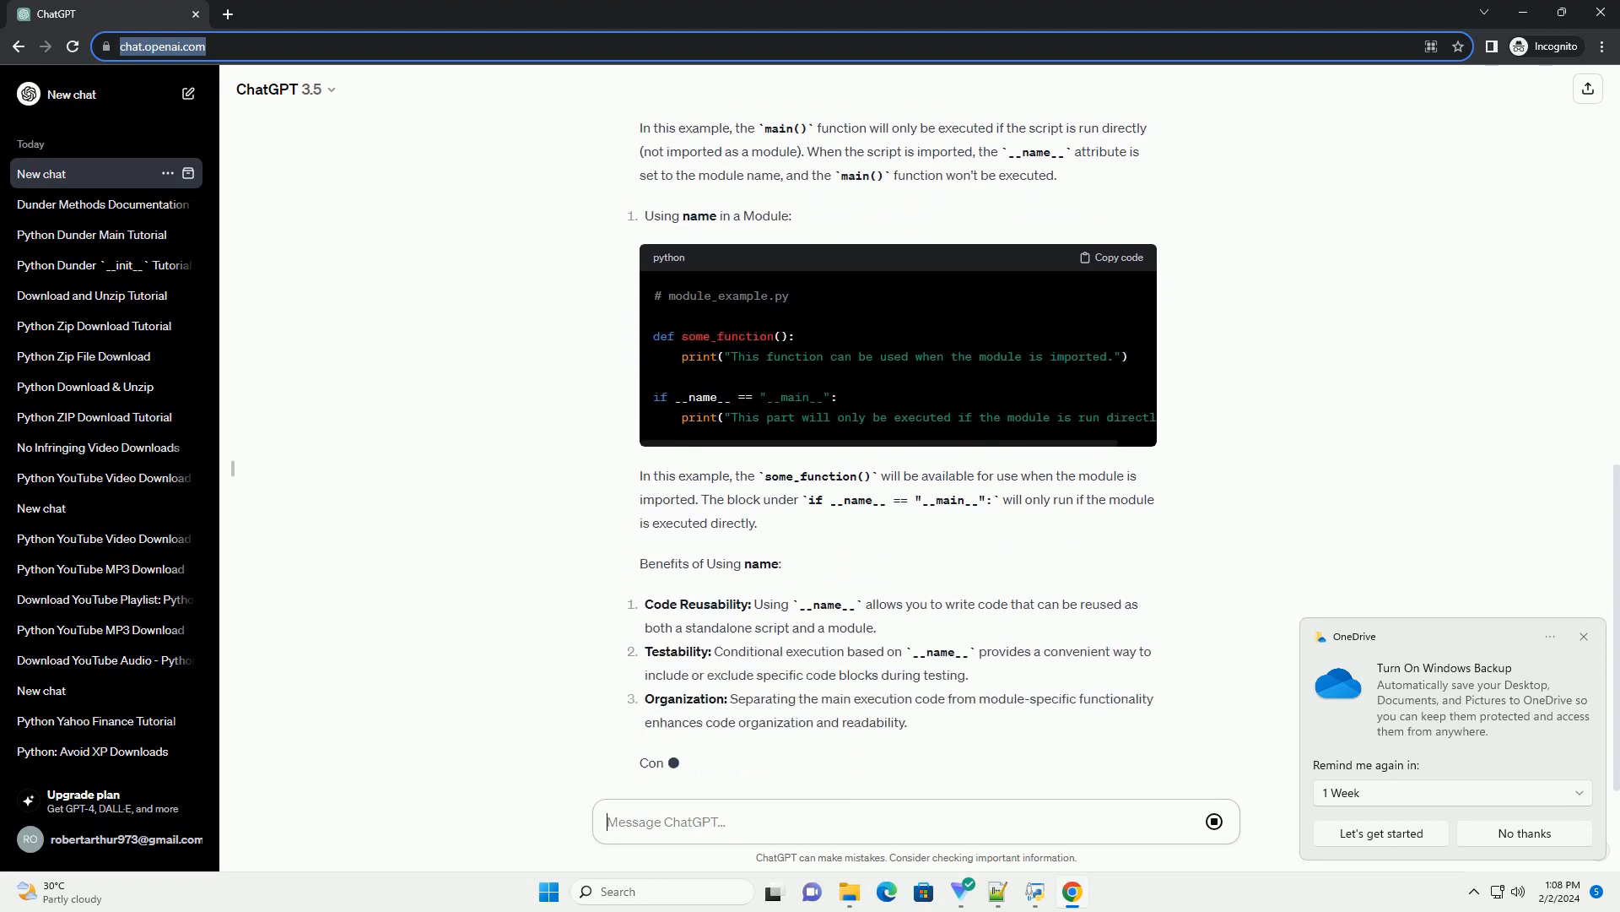
{"action": "scroll", "scroll_direction": "down", "scroll_amount": 3}
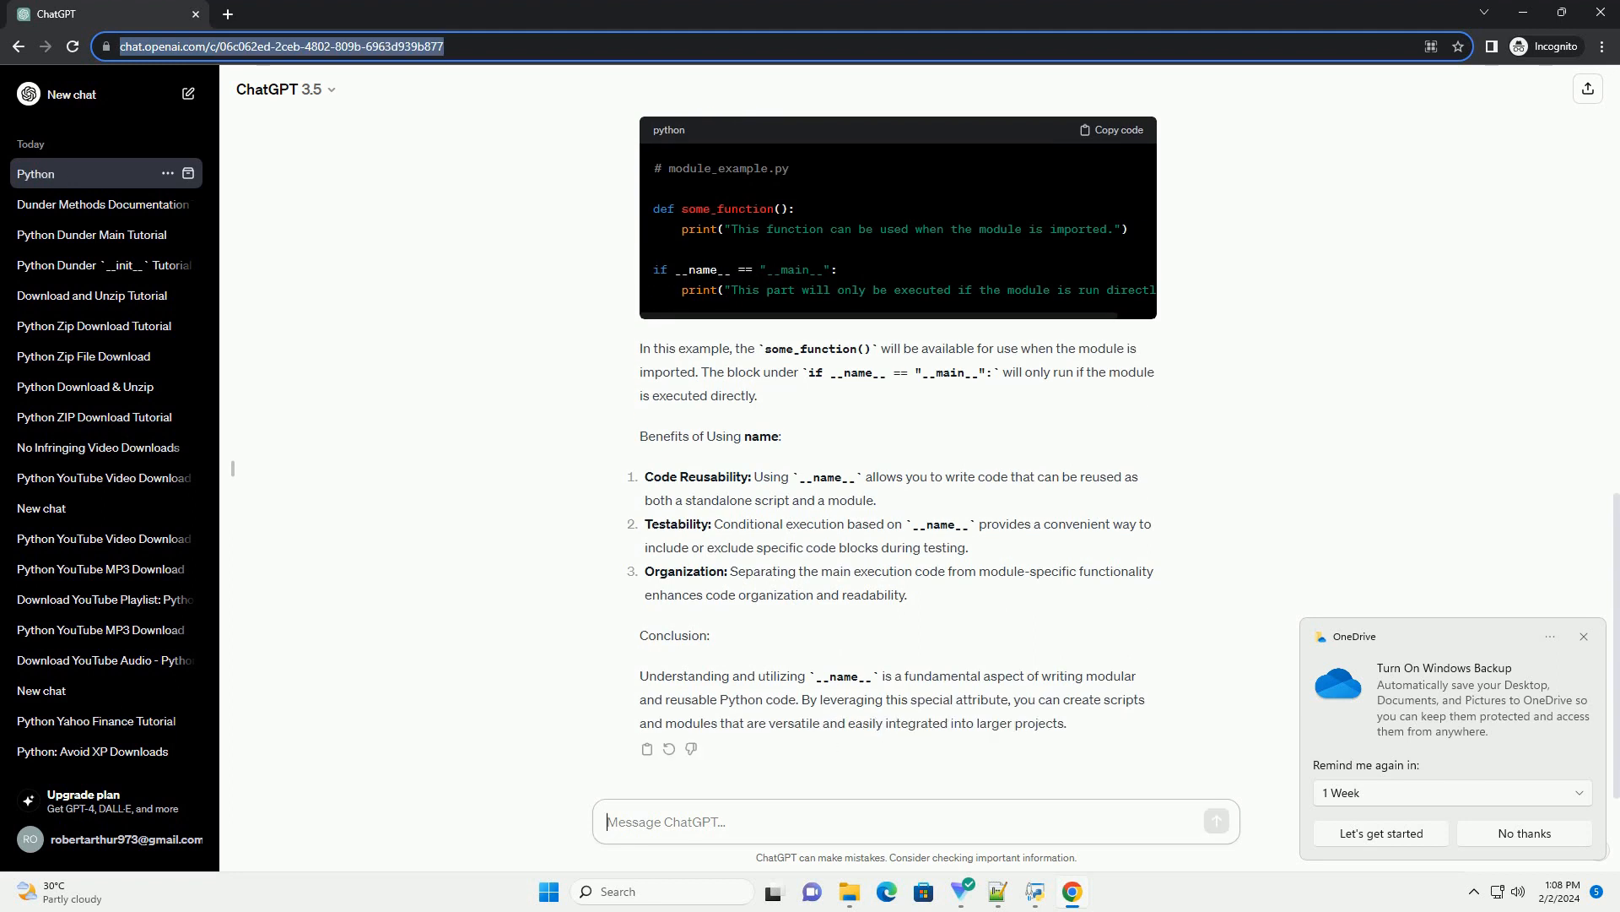
{"action": "left_click", "coordinate": [83, 172]}
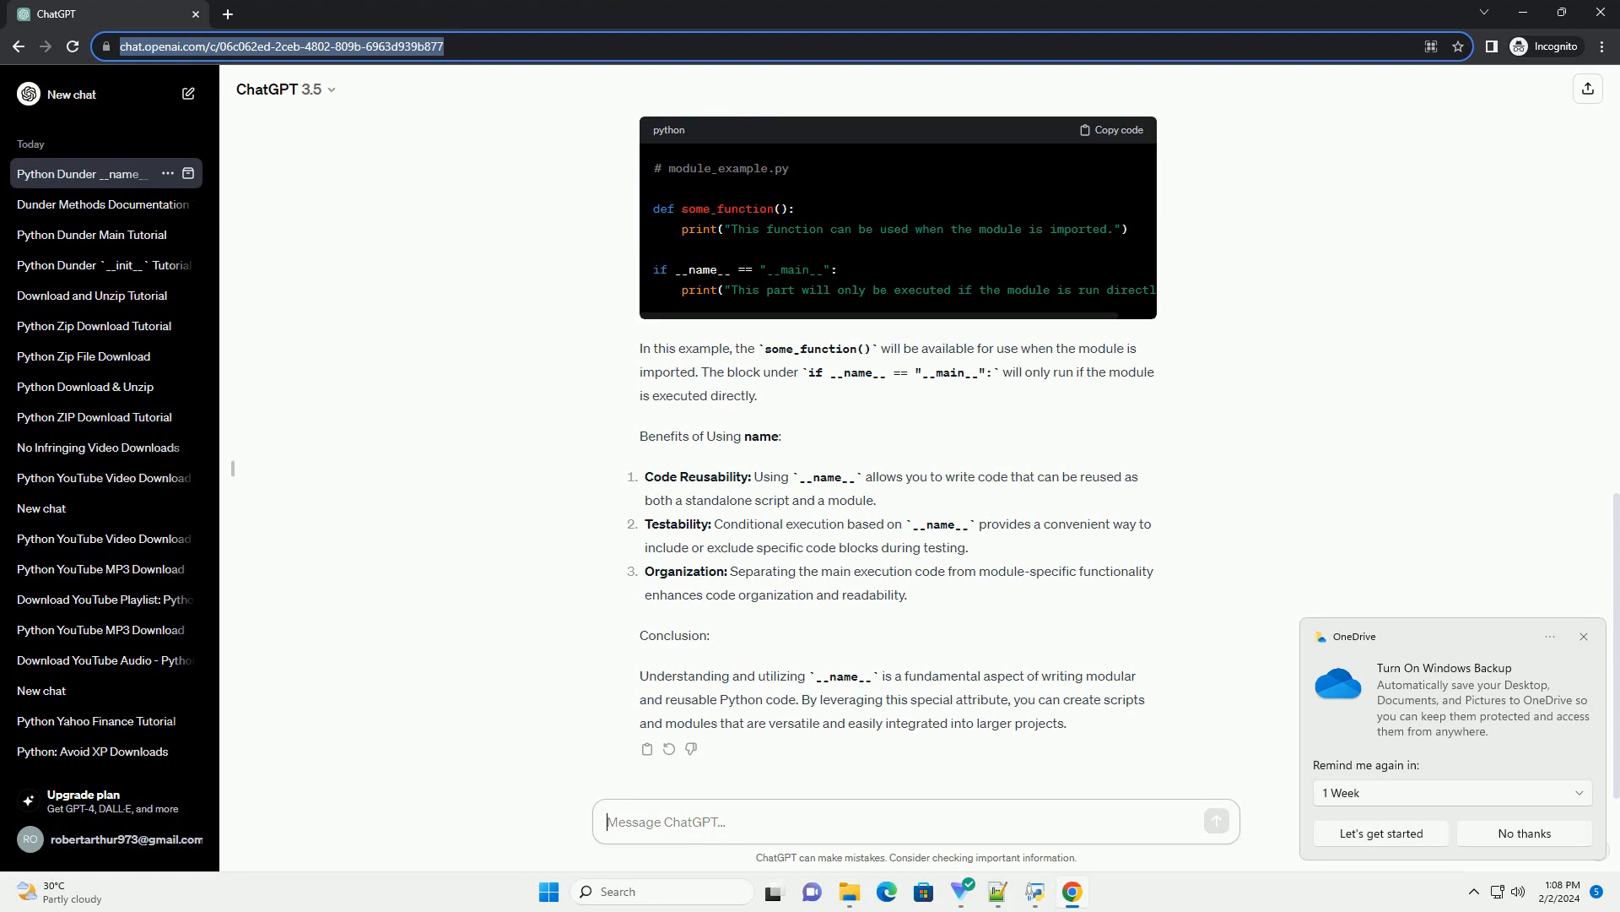